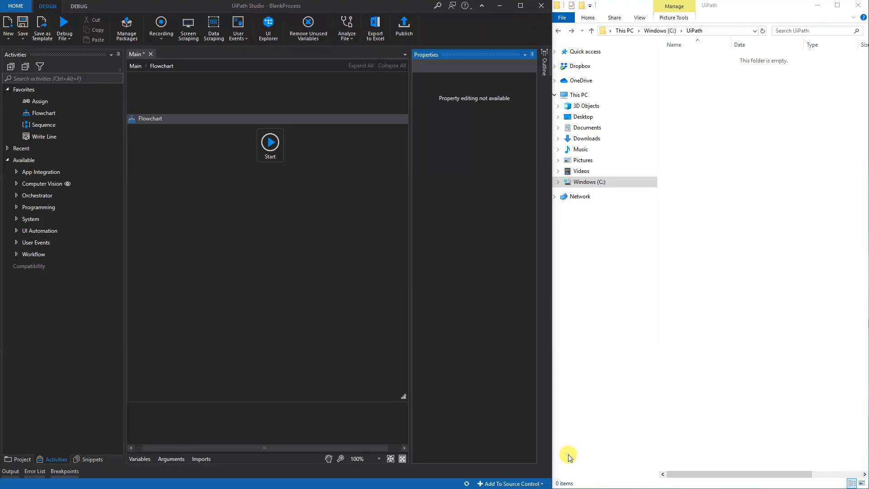
mouse_move(506, 405)
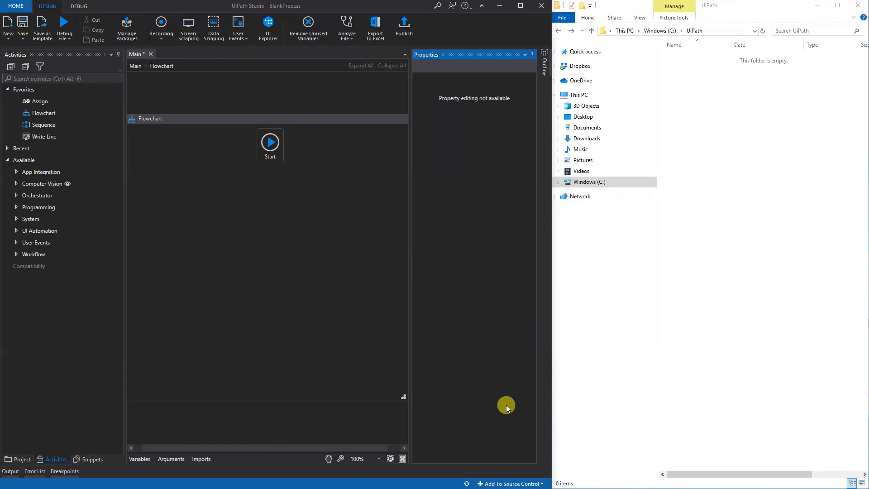
mouse_move(713, 41)
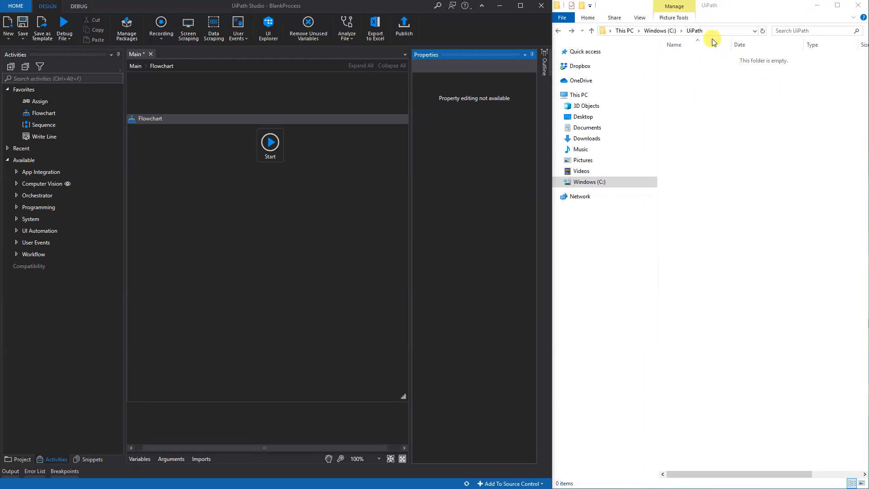
mouse_move(754, 166)
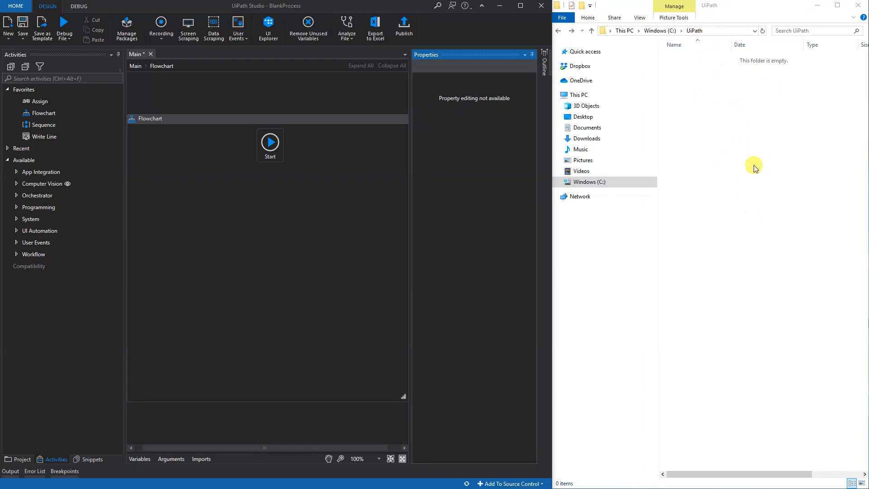
Create sample test files (text documents and a bitmap) in the empty C:\UiPath folder via New.
right_click(754, 166)
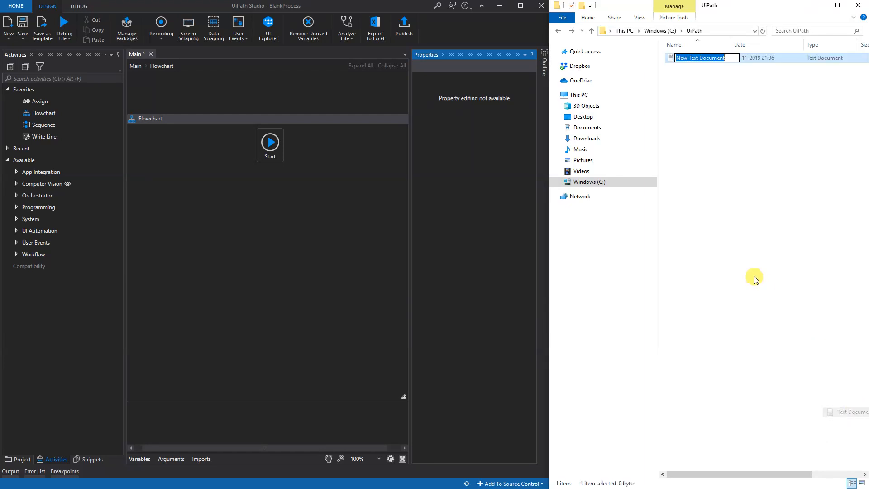
right_click(754, 277)
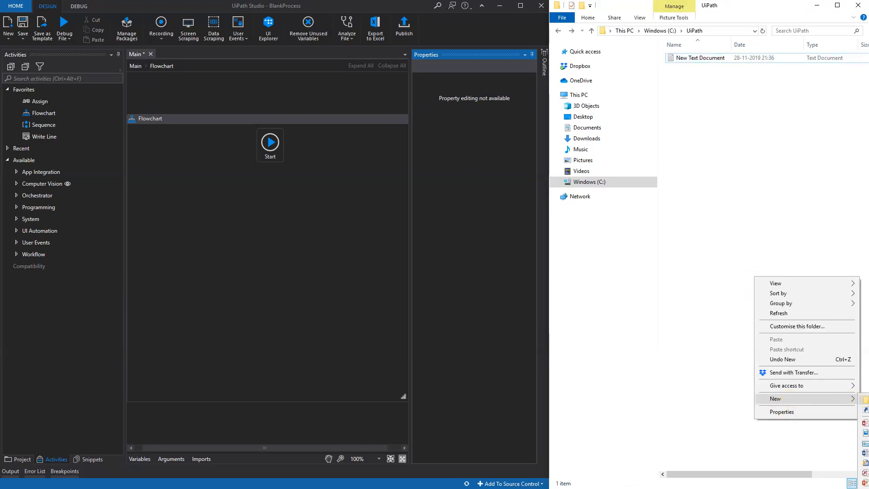
click(776, 399)
text(Delete Files)
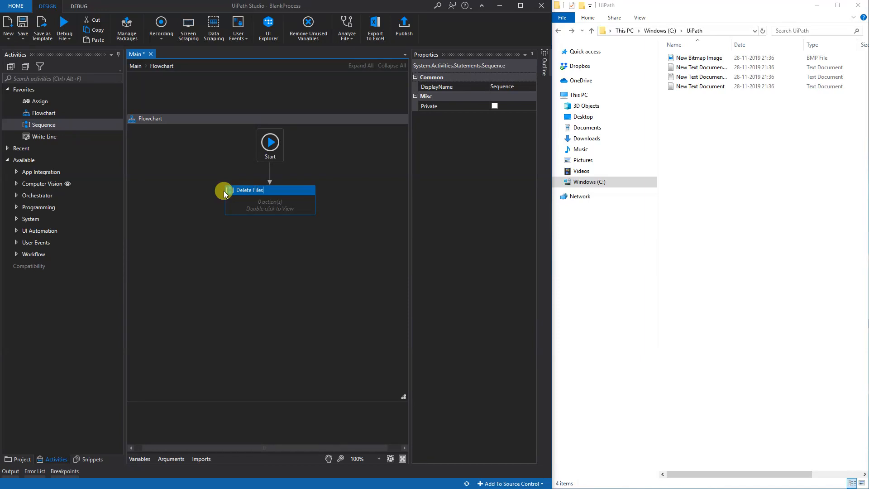
Open the 'Delete Files' sequence on the flowchart for editing.
double_click(269, 190)
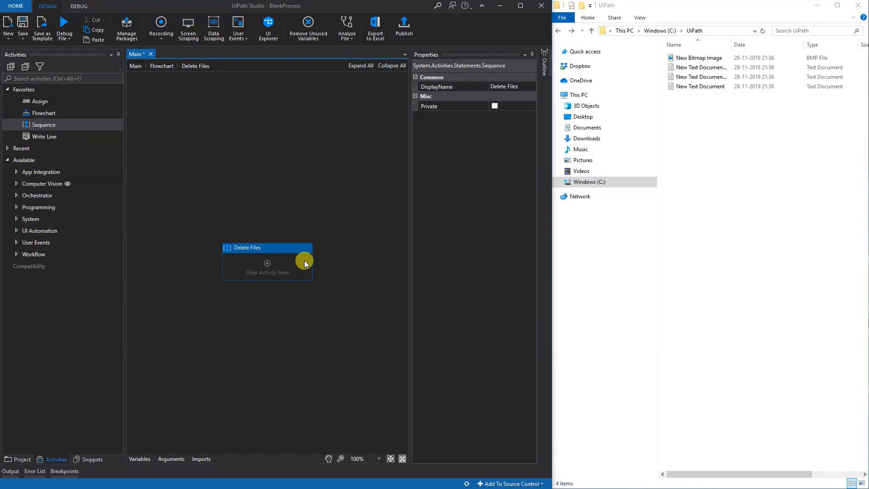
mouse_move(279, 236)
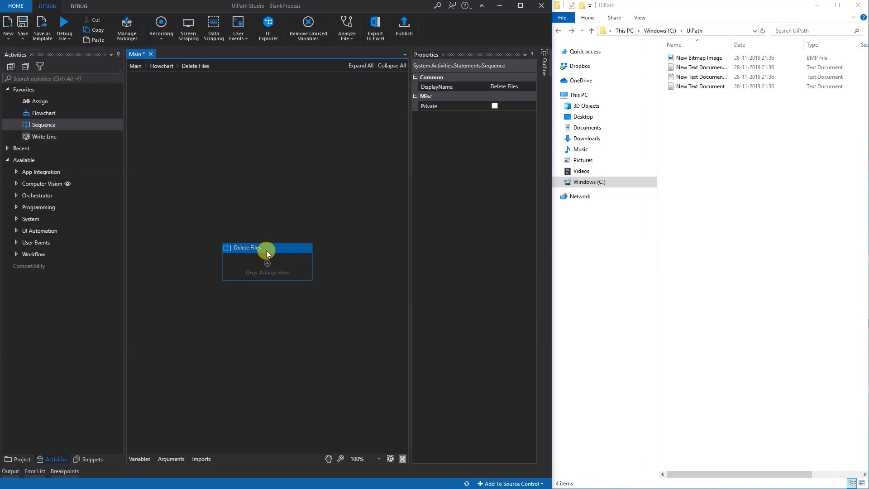
mouse_move(109, 85)
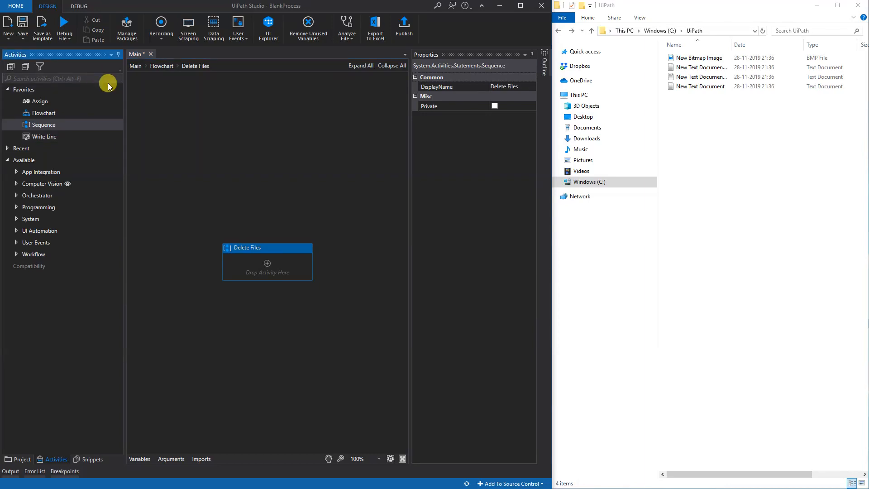
Add a For Each loop over item 'file' with values Directory.GetFiles() inside Delete Files.
text(for each)
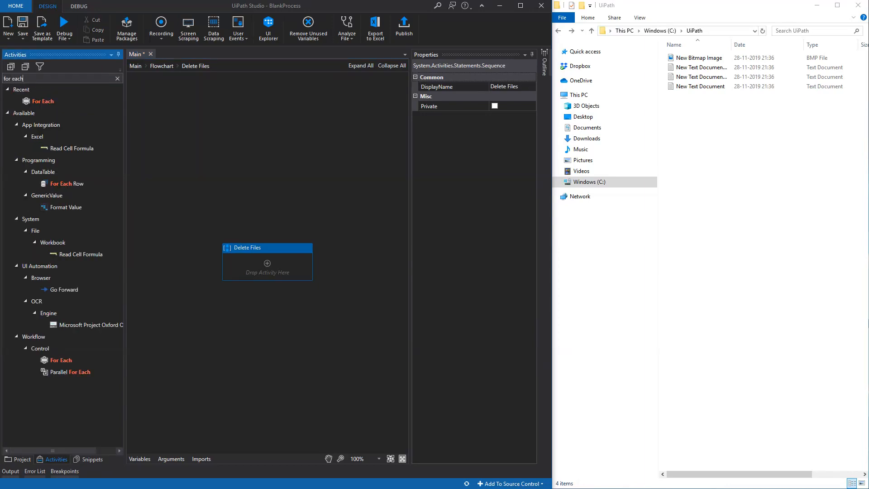
drag(44, 101, 268, 266)
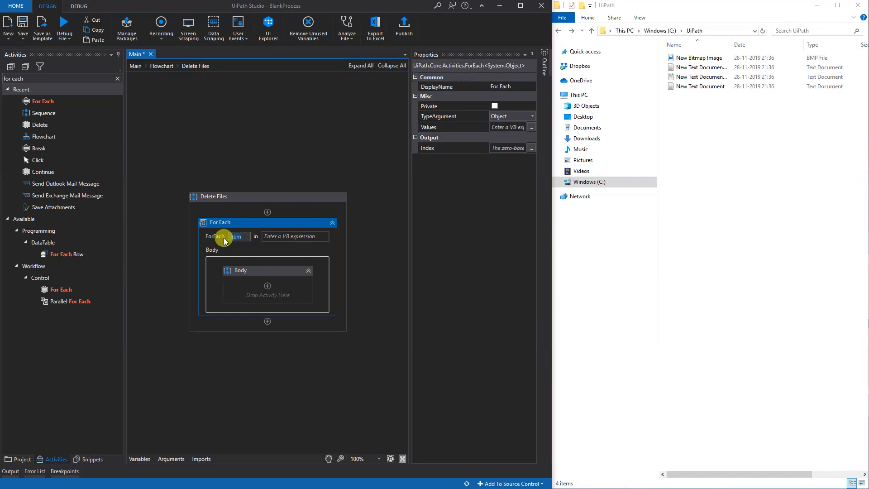
text(file)
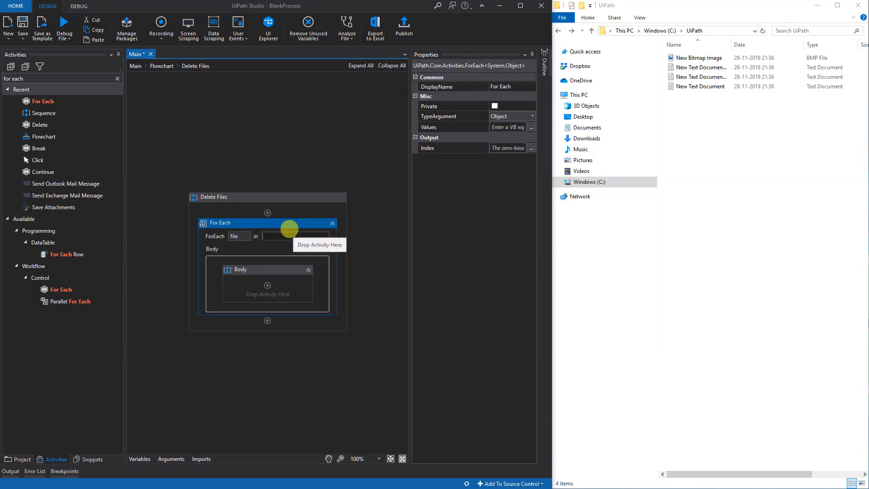
text(D)
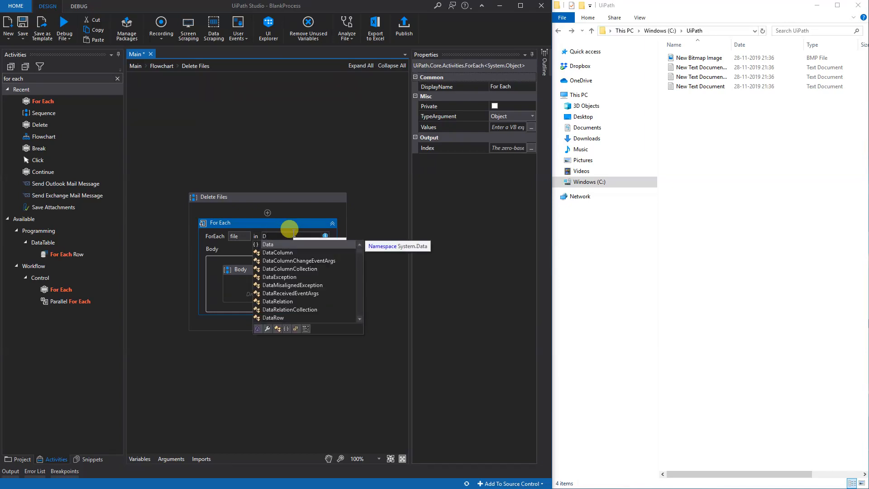
text(irectory.Get)
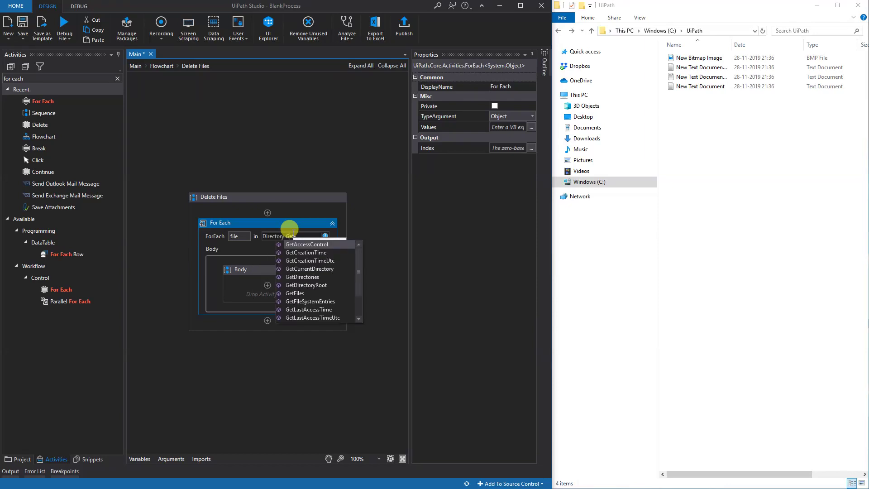
mouse_move(319, 294)
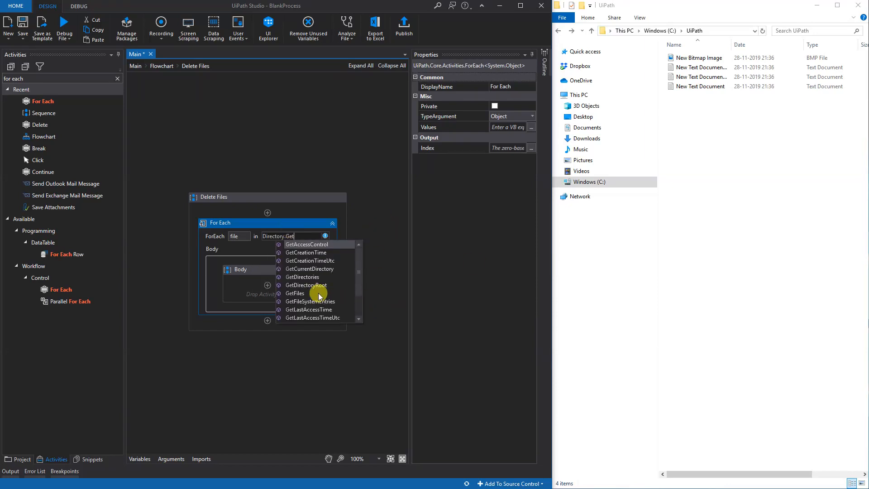
click(295, 293)
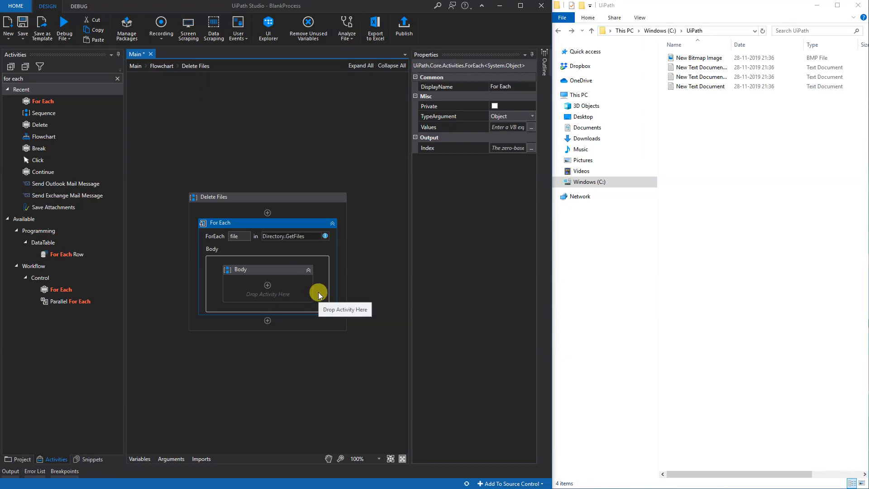
mouse_move(399, 266)
text(()
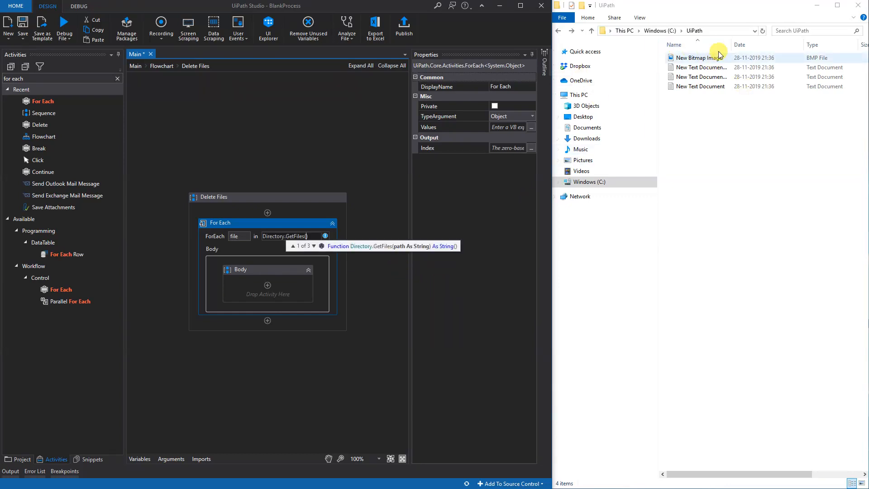
Copy the folder address from Explorer and paste "C:\UiPath" as the GetFiles argument.
right_click(694, 30)
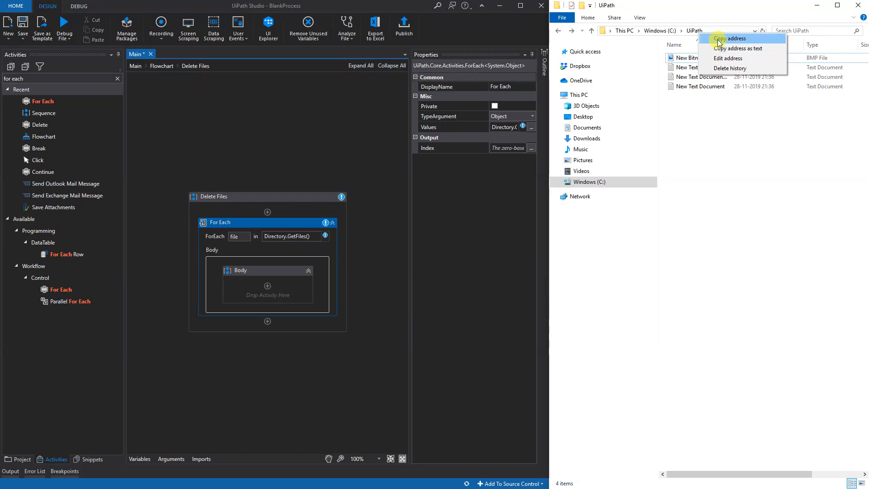
mouse_move(725, 49)
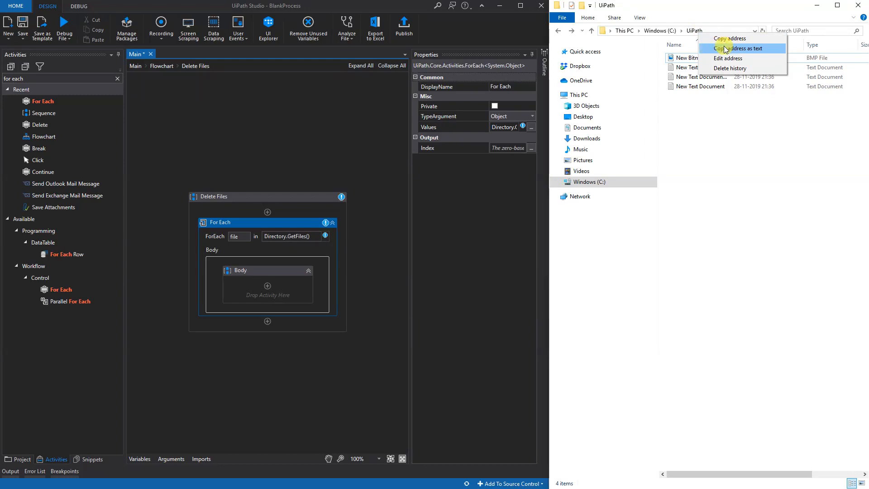
click(736, 61)
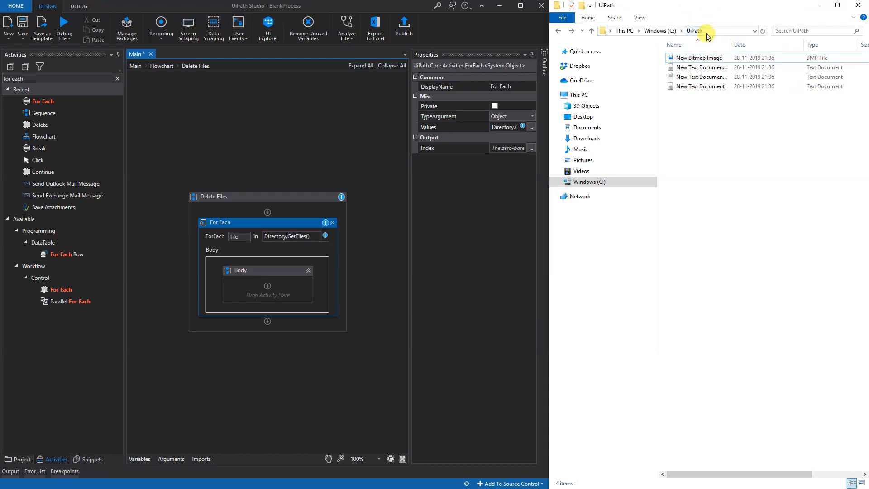
click(296, 236)
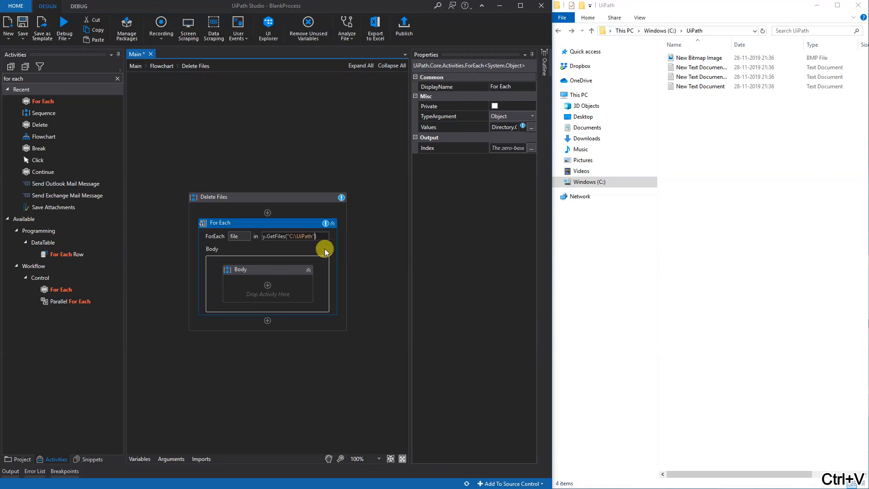
mouse_move(371, 151)
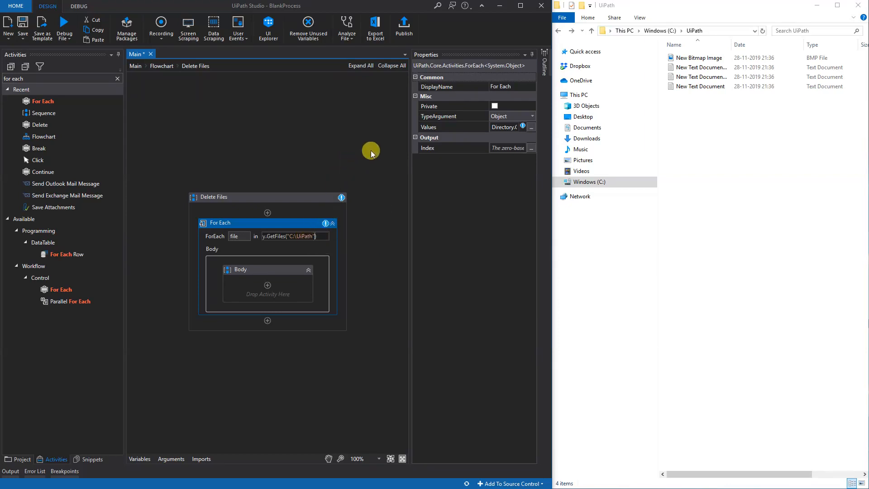
Set the For Each loop's type argument to String.
click(532, 116)
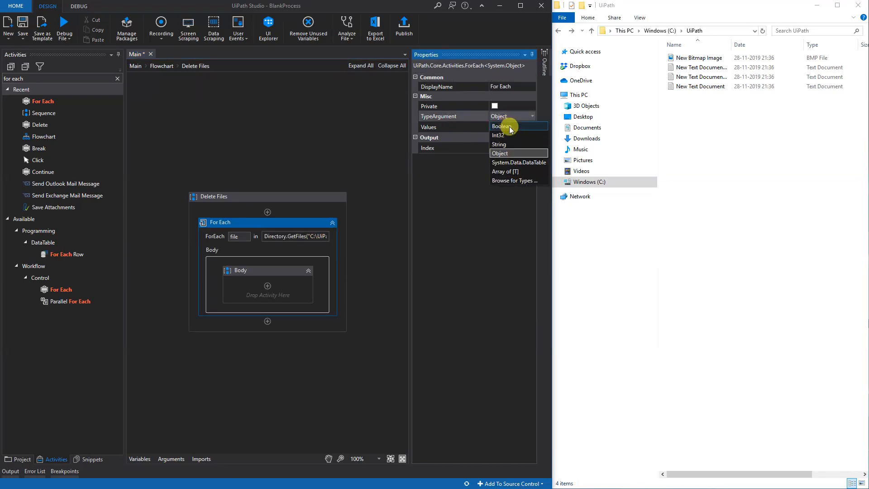
click(499, 144)
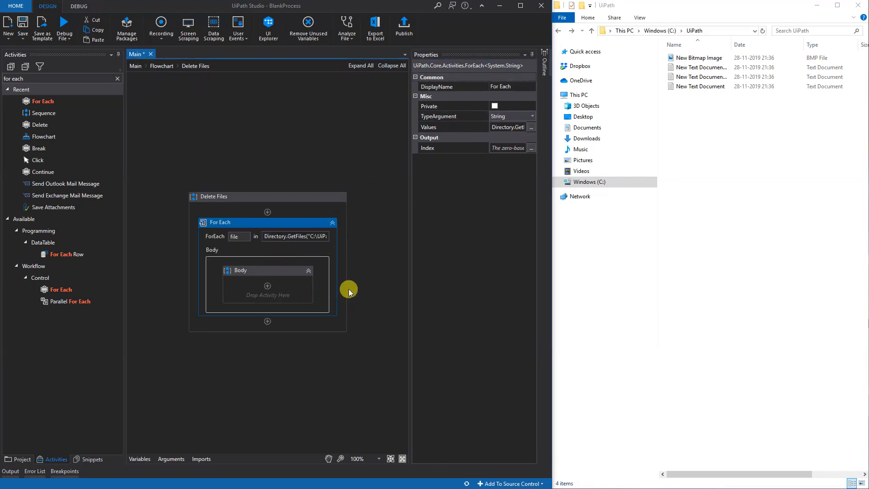
mouse_move(361, 259)
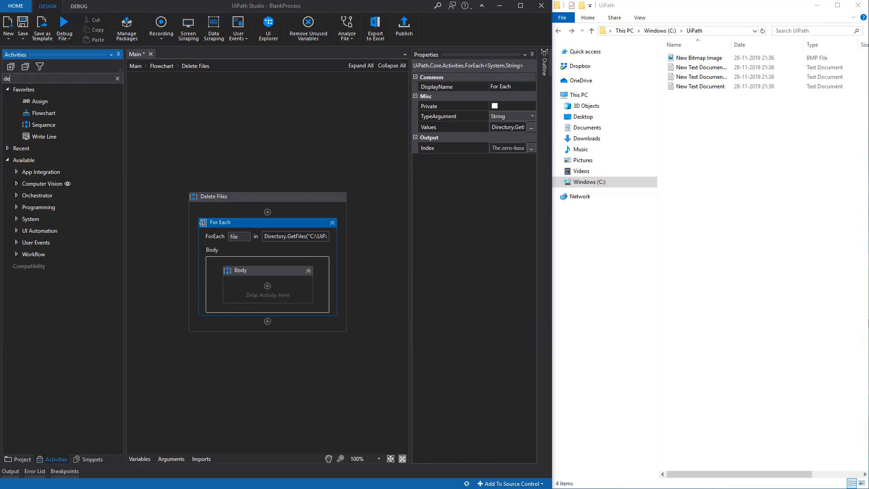
Add a Delete activity inside the For Each loop body.
text(delete)
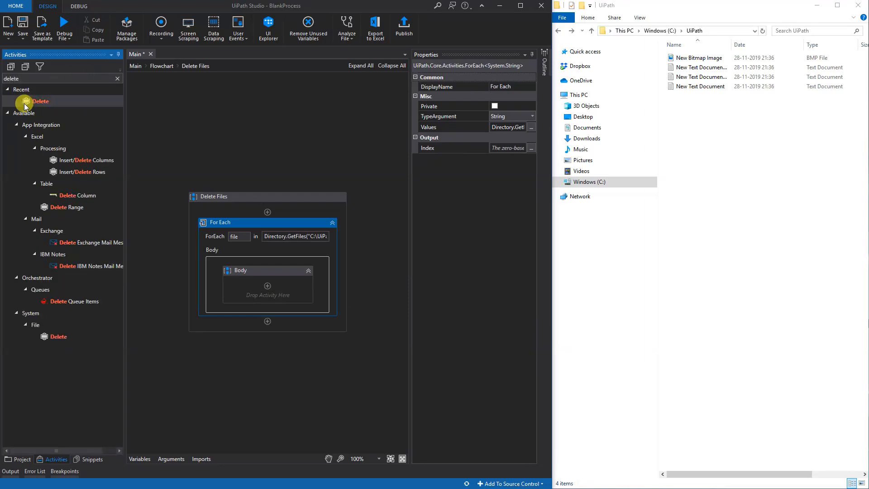
drag(40, 101, 267, 294)
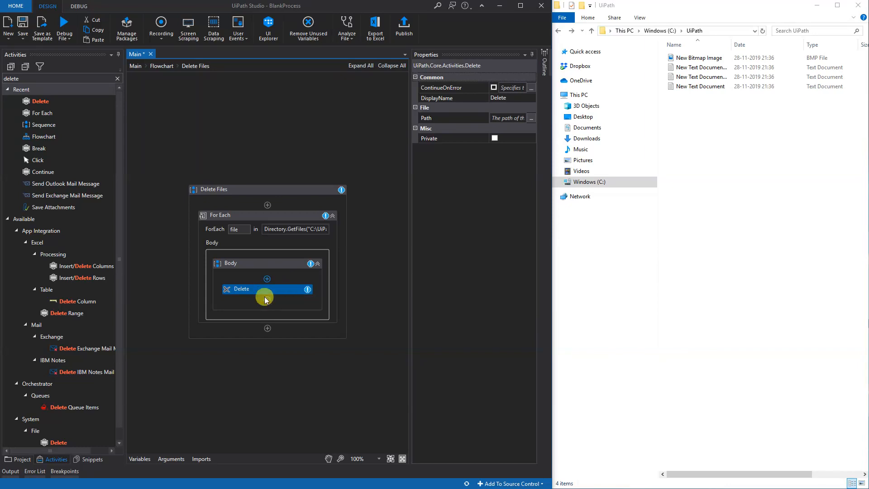
mouse_move(450, 118)
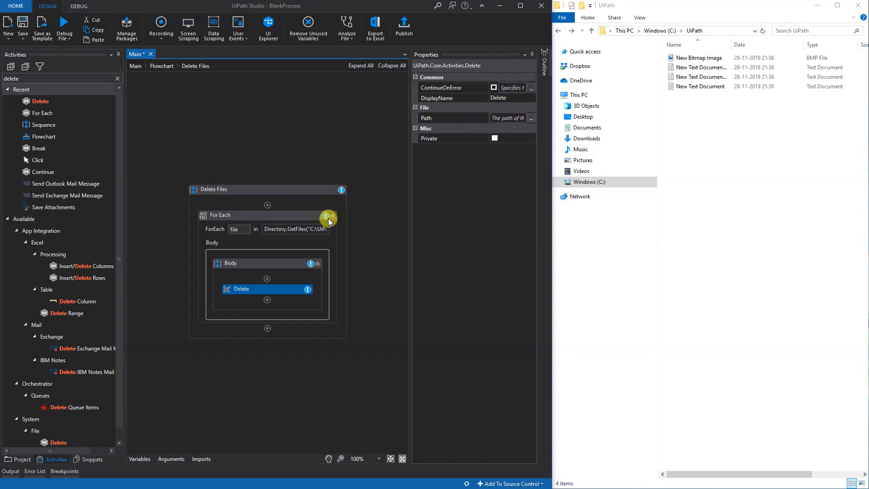
mouse_move(516, 118)
text(file)
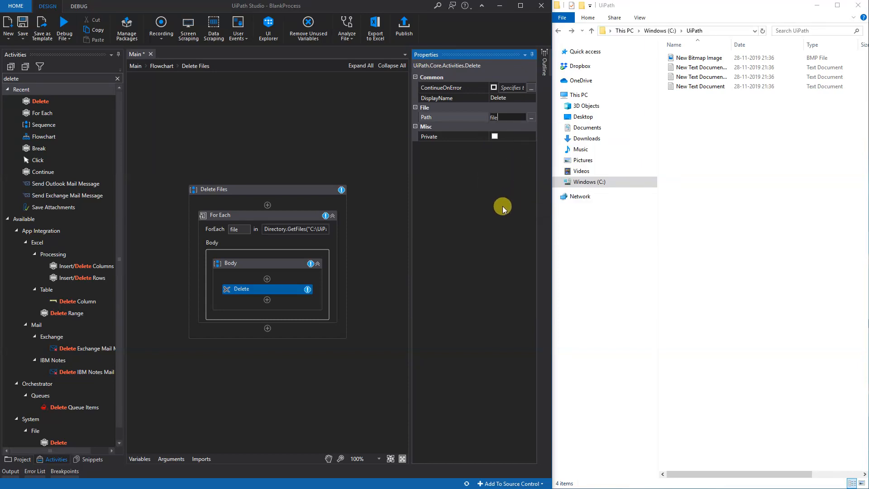
mouse_move(498, 208)
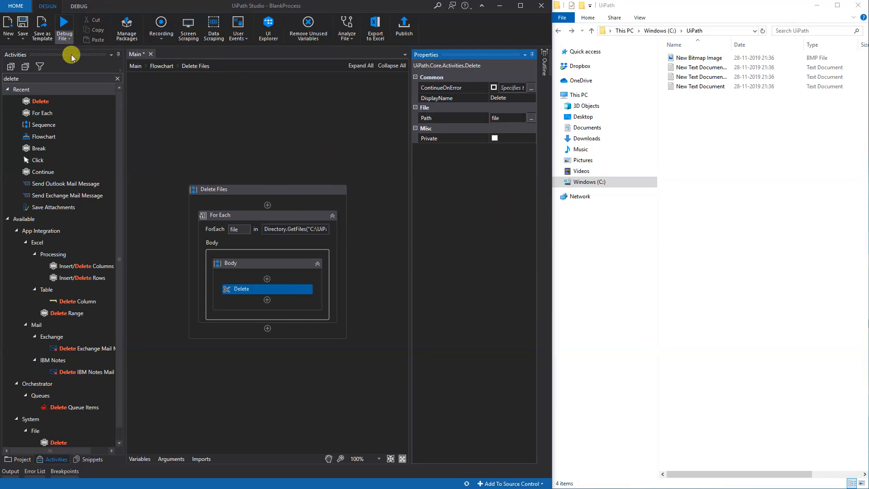
Run the workflow with Debug File, emptying the C:\UiPath folder.
click(64, 28)
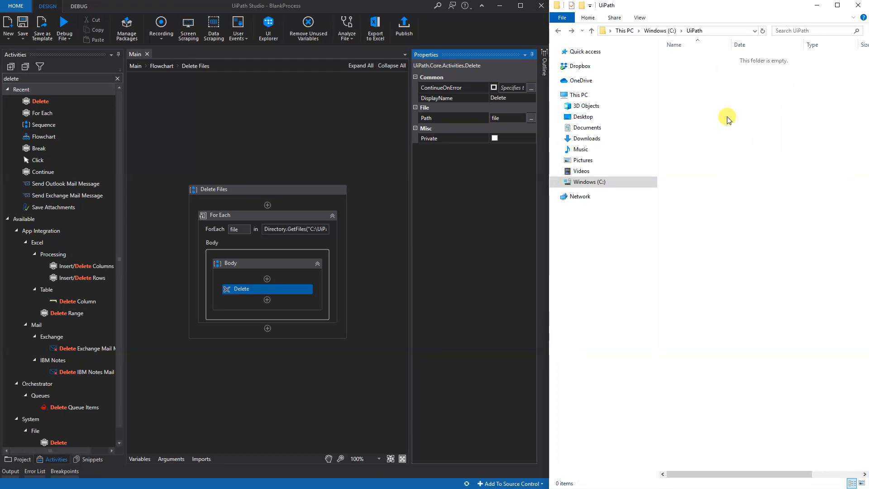
mouse_move(730, 103)
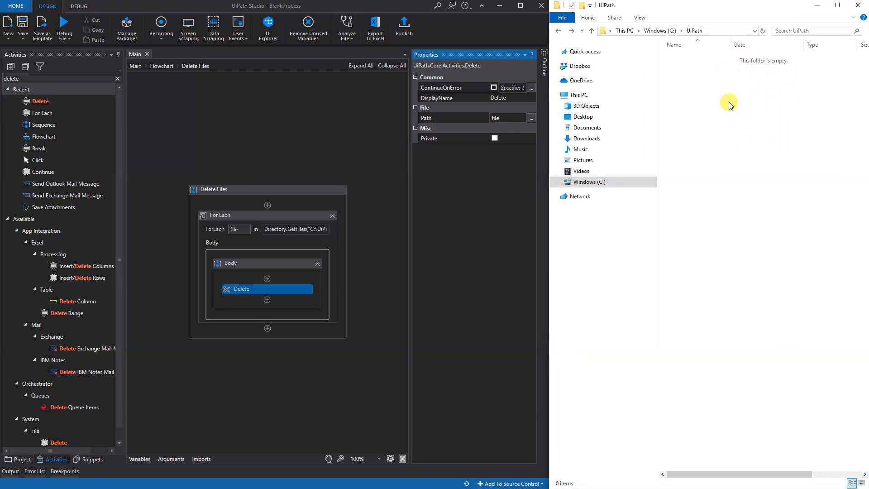
mouse_move(748, 176)
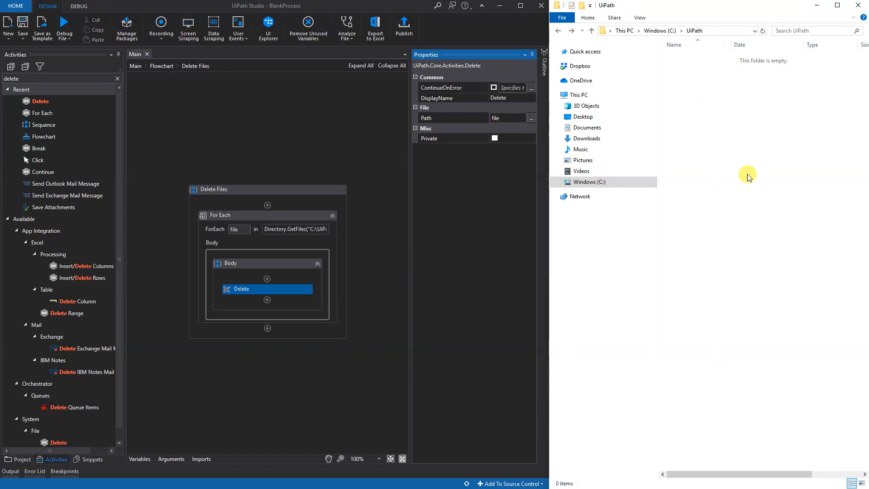
mouse_move(720, 138)
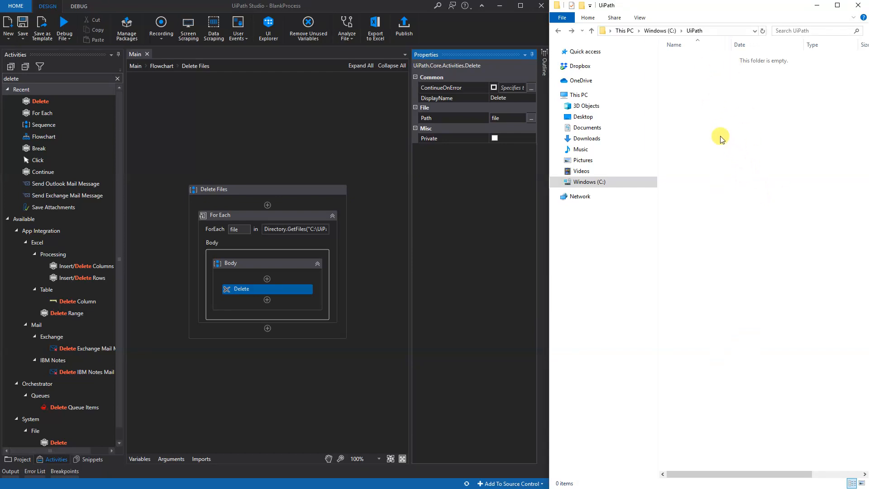
Refill C:\UiPath with four text documents and two bitmap images as new test files.
right_click(721, 138)
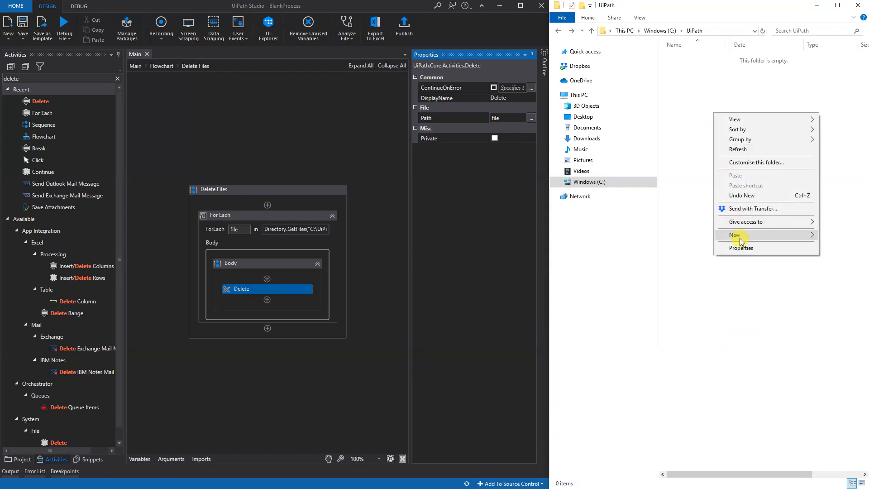
mouse_move(805, 244)
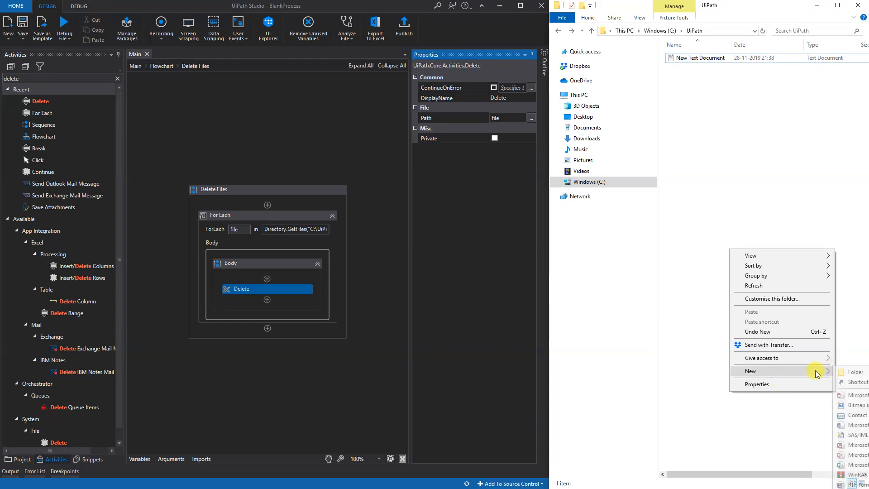
click(856, 382)
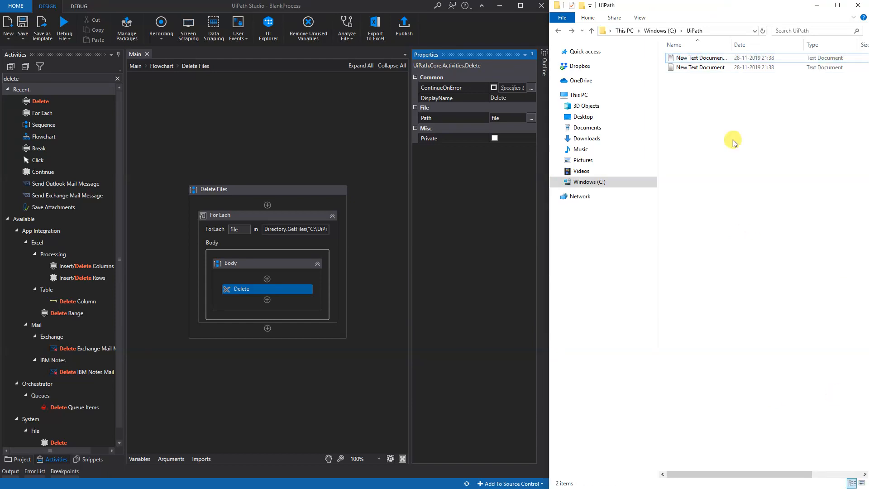
key(ctrl+v)
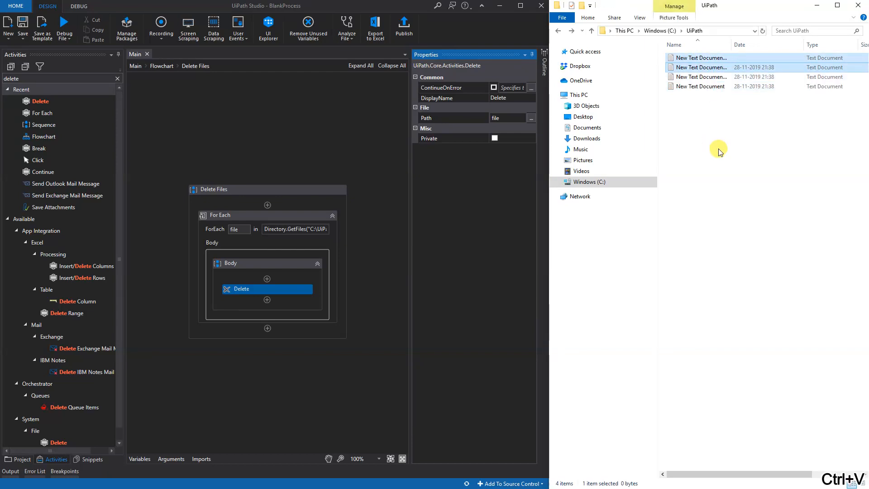
right_click(719, 150)
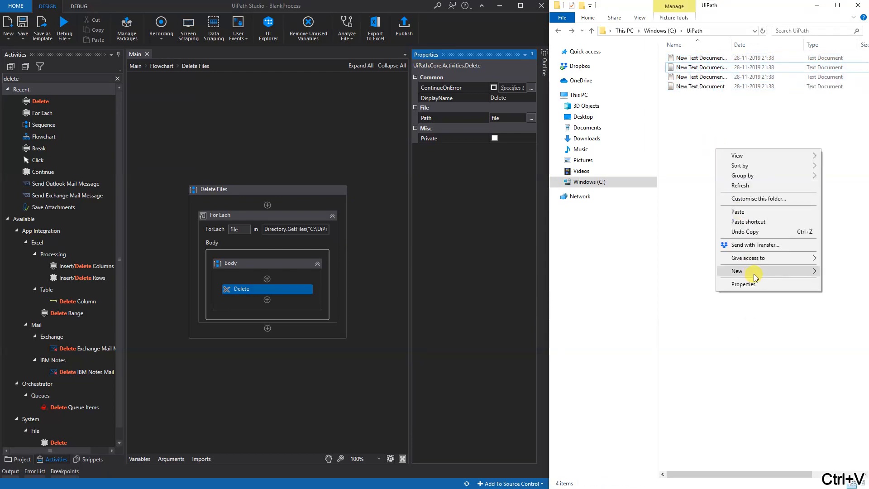
mouse_move(839, 291)
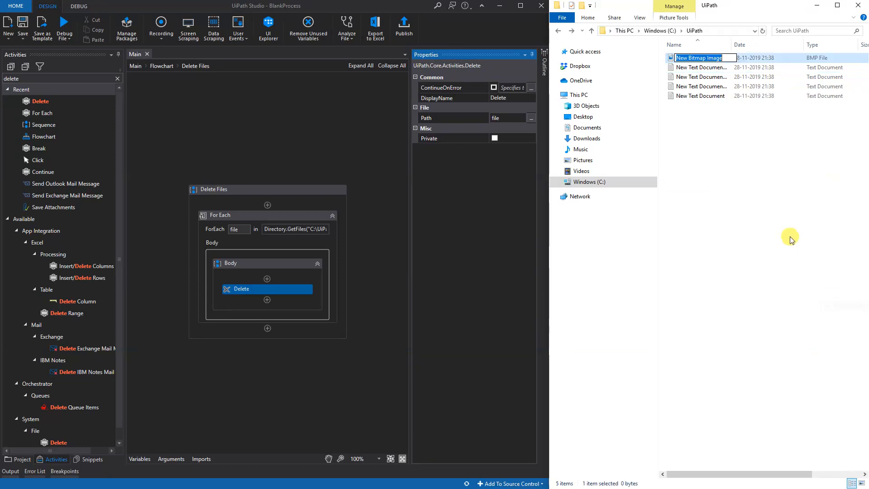
right_click(790, 239)
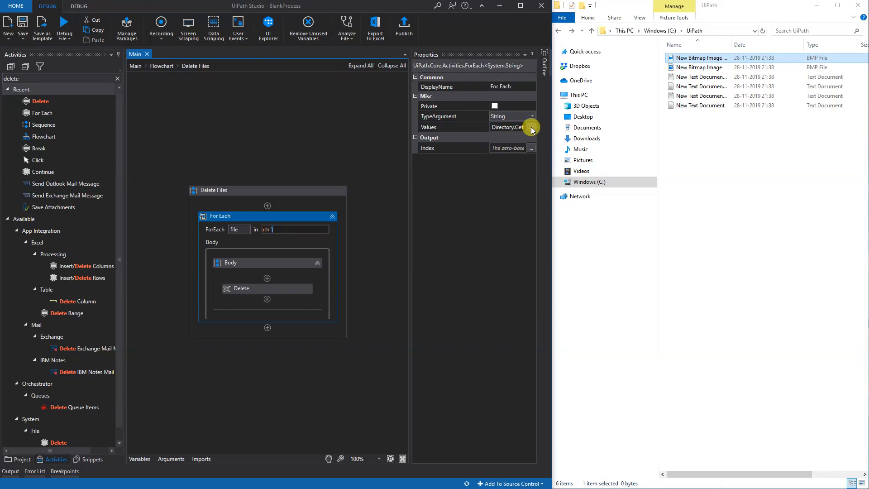
Change the Values expression to Directory.GetFiles("C:\UiPath", "*.txt") so only text files are listed.
click(531, 127)
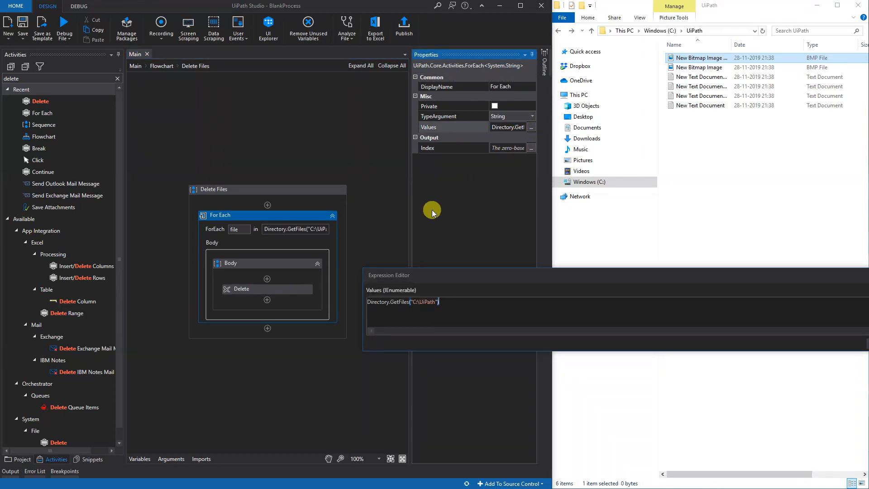
mouse_move(702, 360)
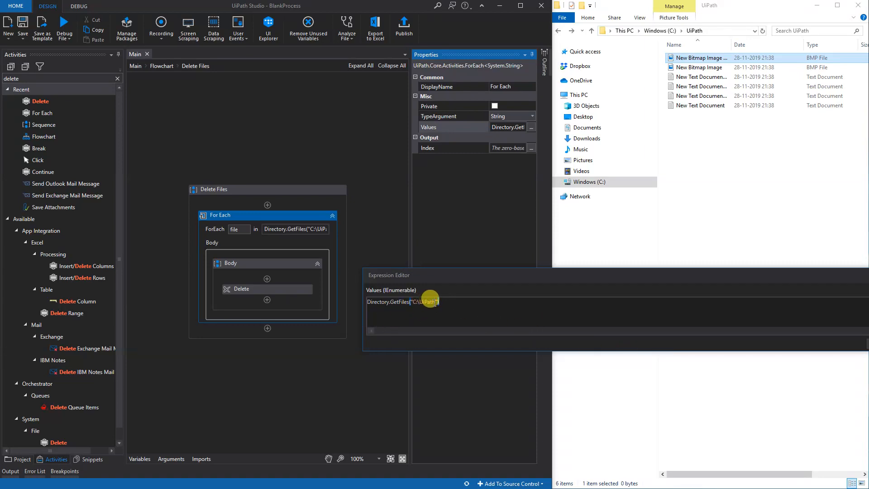
mouse_move(572, 308)
text(,)
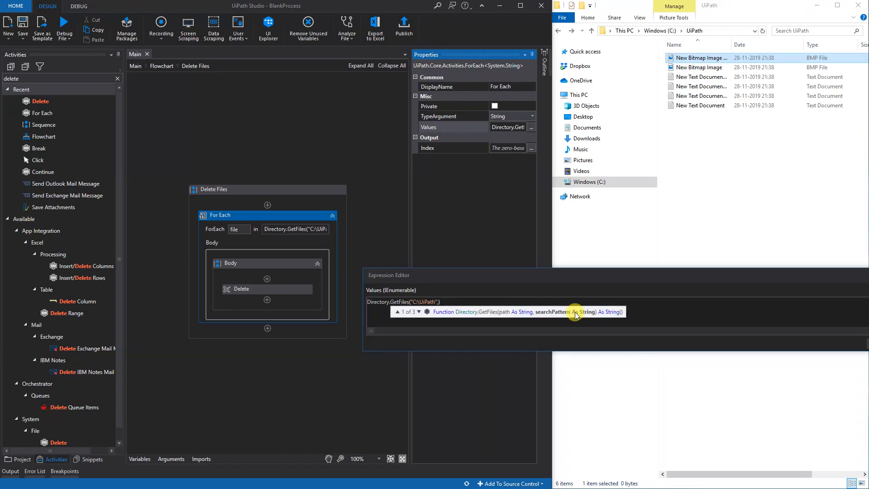
click(398, 312)
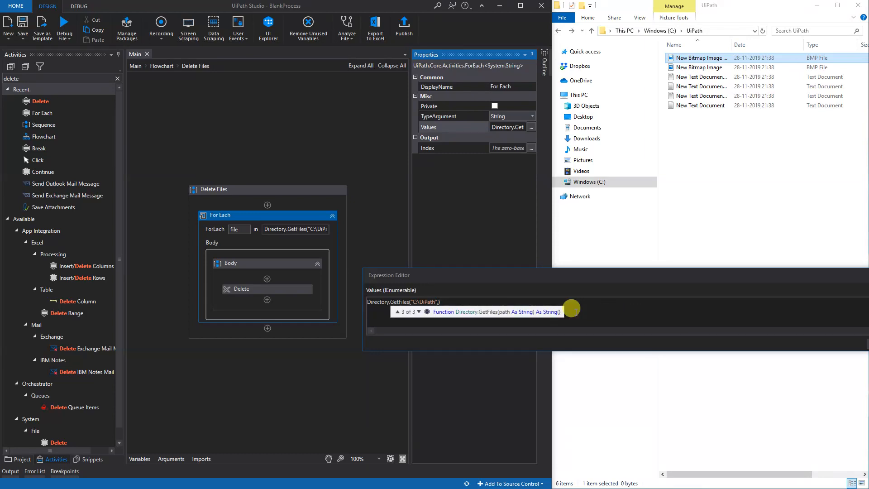
click(407, 311)
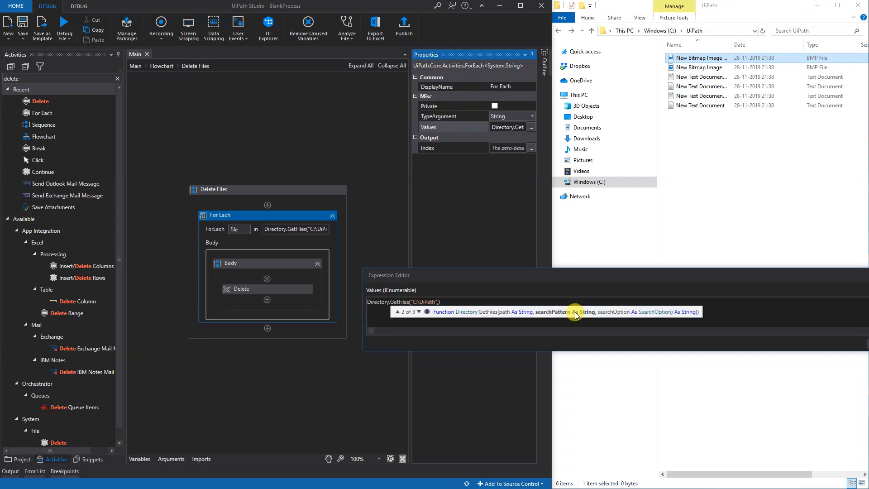
click(397, 311)
text( "*.txt")
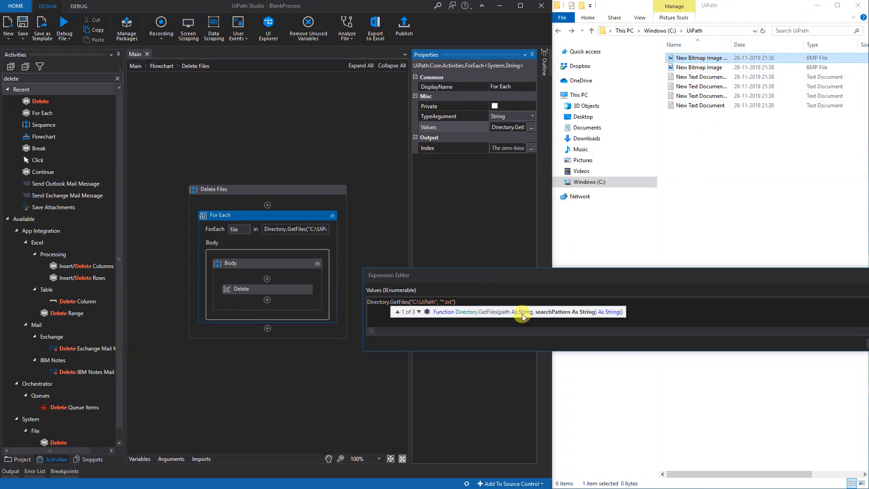
click(521, 314)
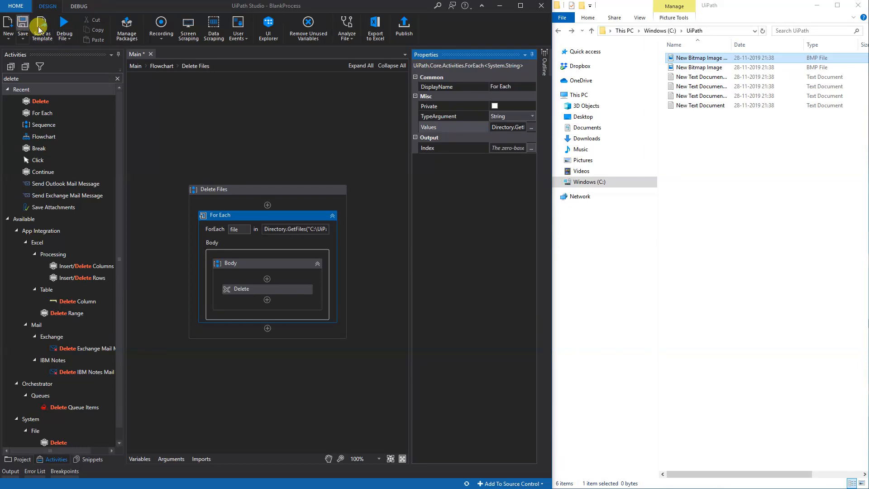
Run the filtered workflow and confirm only the two bitmap images remain in the folder.
click(63, 28)
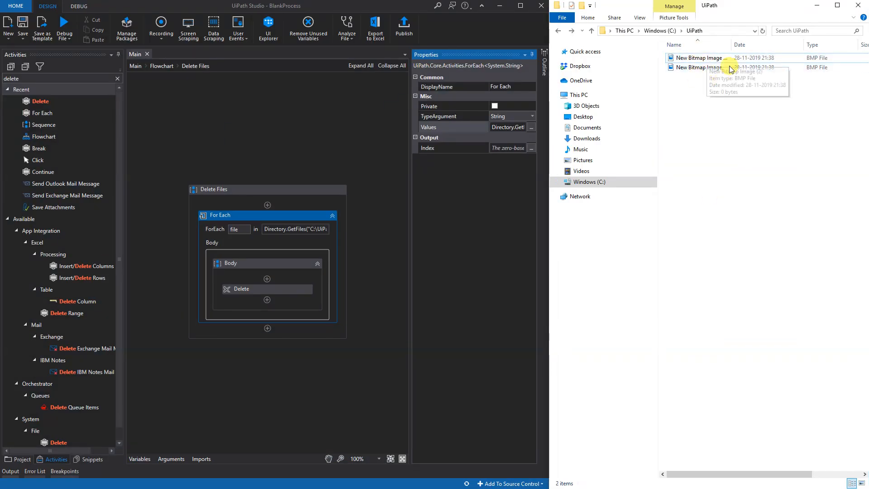
click(702, 58)
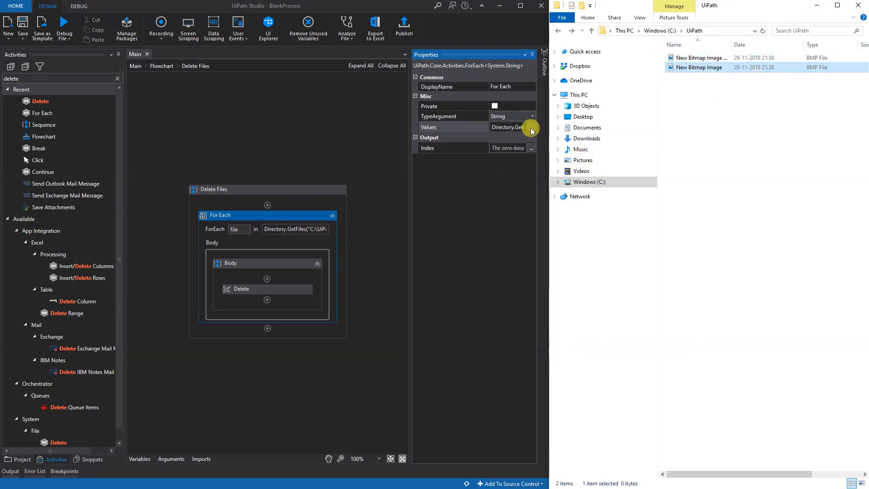
Append a SearchOption. argument after "*.txt" in the GetFiles expression and browse its members.
click(531, 127)
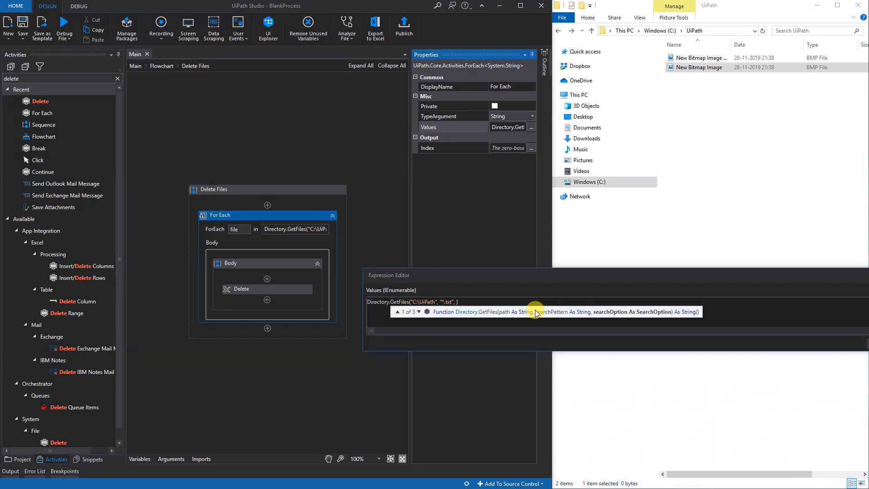
text(SearchO)
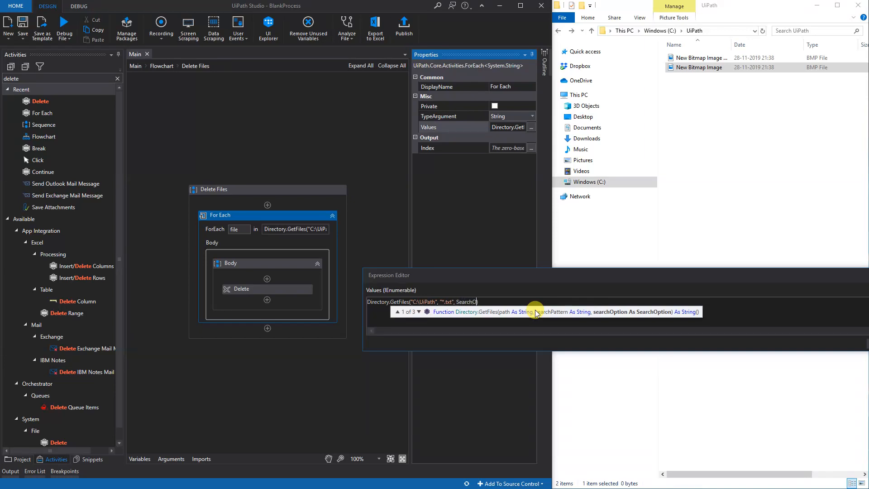
text(.)
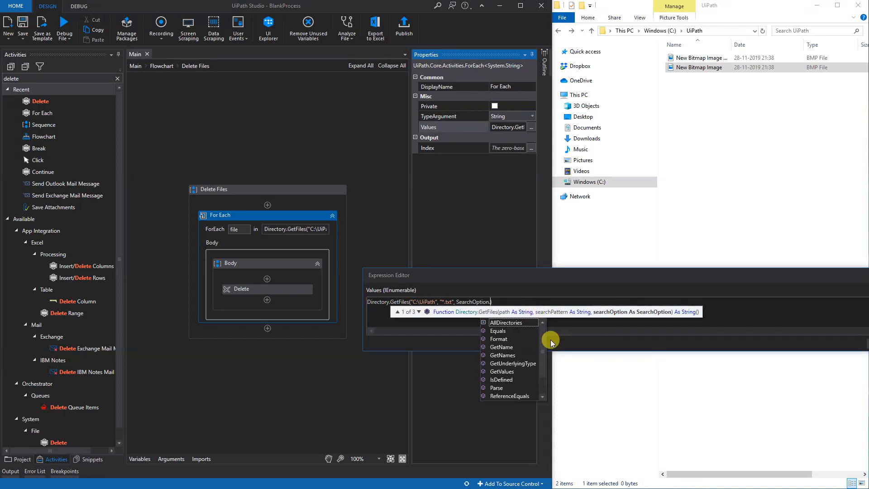
scroll(down, 3)
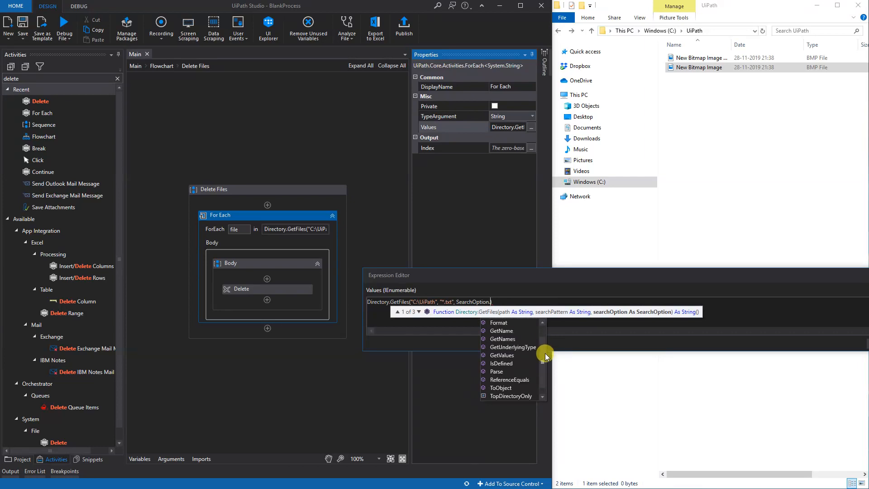
mouse_move(522, 397)
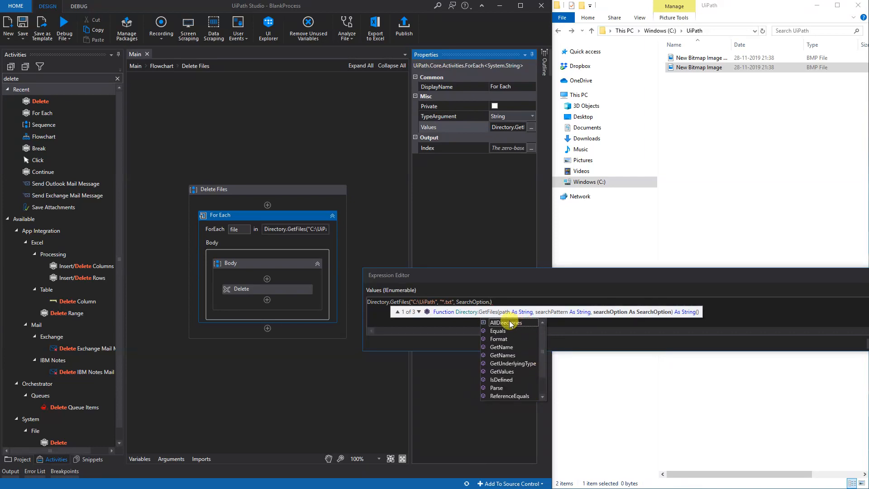
scroll(down, 3)
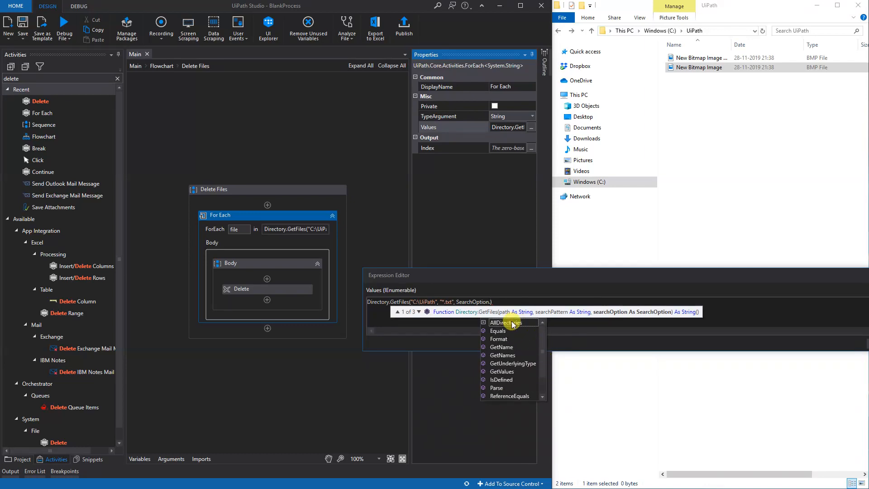
mouse_move(507, 326)
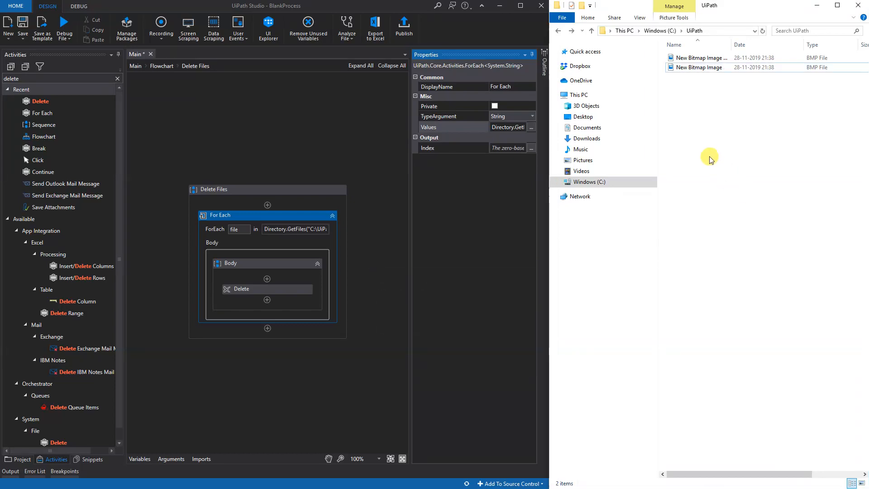
Add a New folder subfolder and a New Text Document inside C:\UiPath, resolving the name clash.
right_click(710, 159)
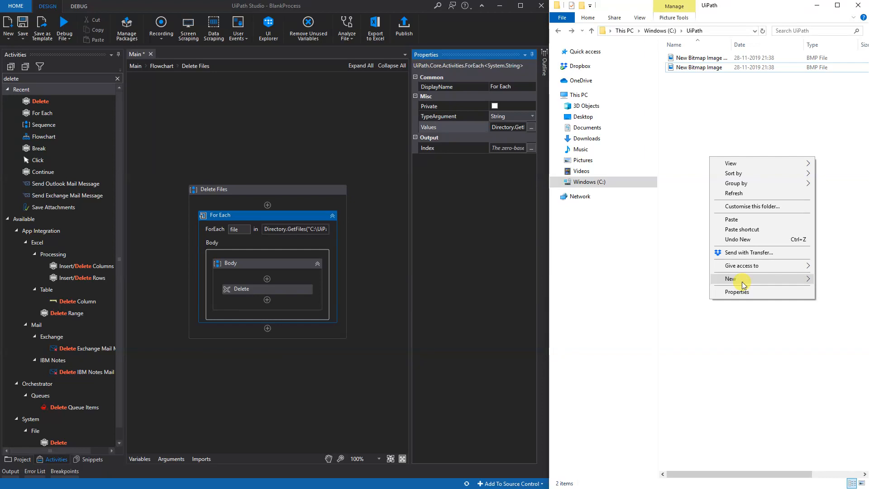
mouse_move(731, 278)
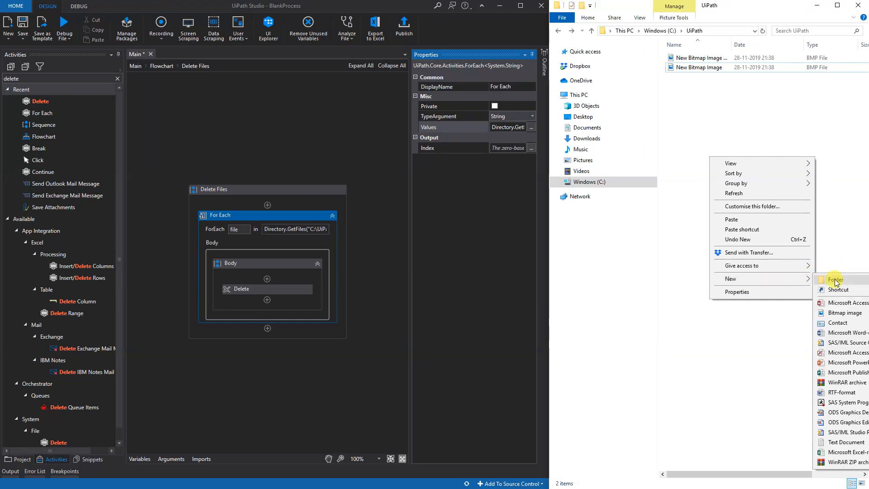
click(835, 279)
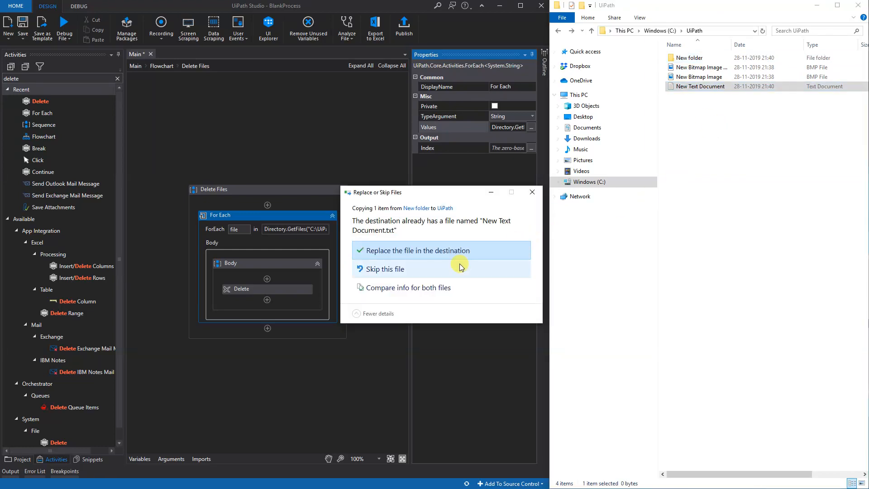
click(418, 250)
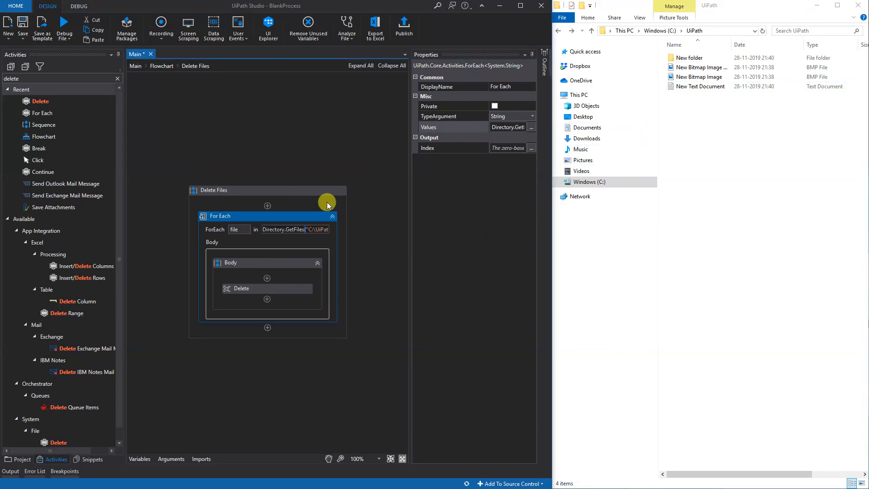
Run the Delete Files workflow via Run File so the top-level text document is deleted.
click(214, 190)
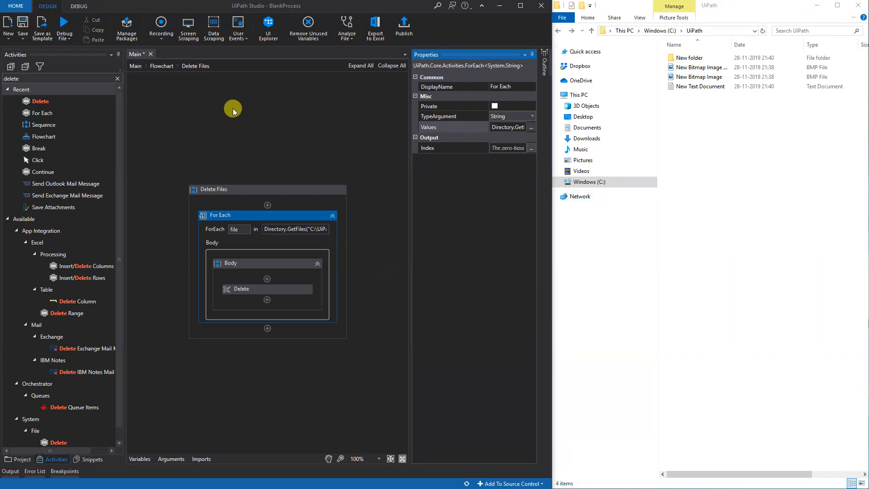
click(64, 26)
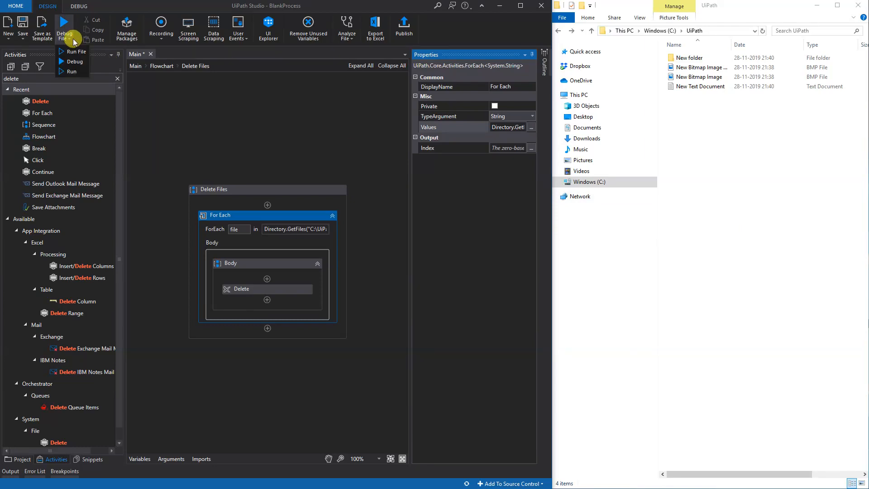
mouse_move(304, 234)
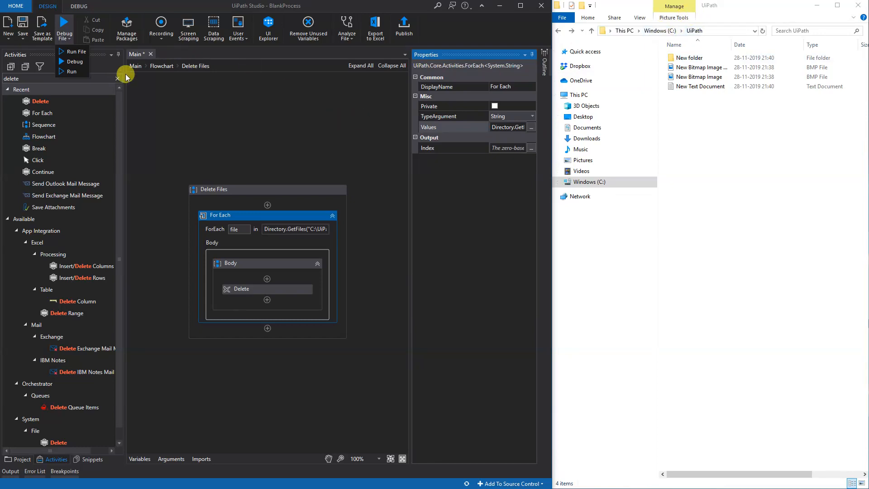
click(23, 23)
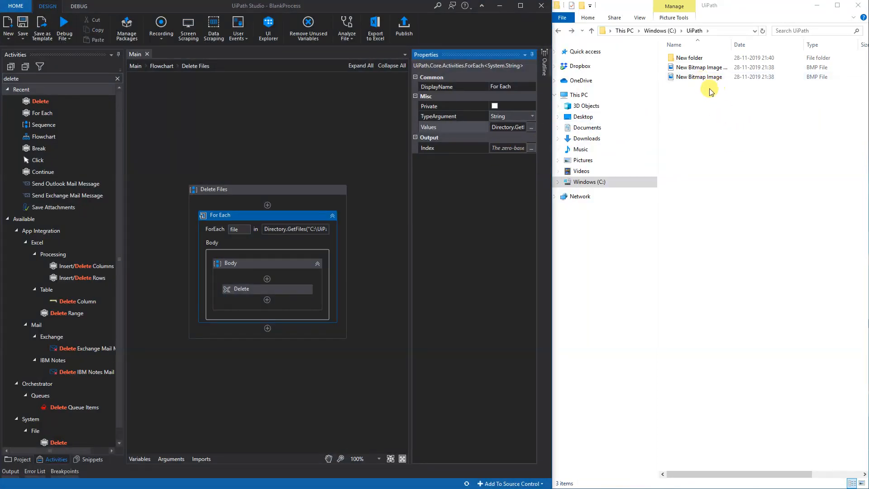
Check that the New folder subfolder inside UiPath is empty.
double_click(689, 57)
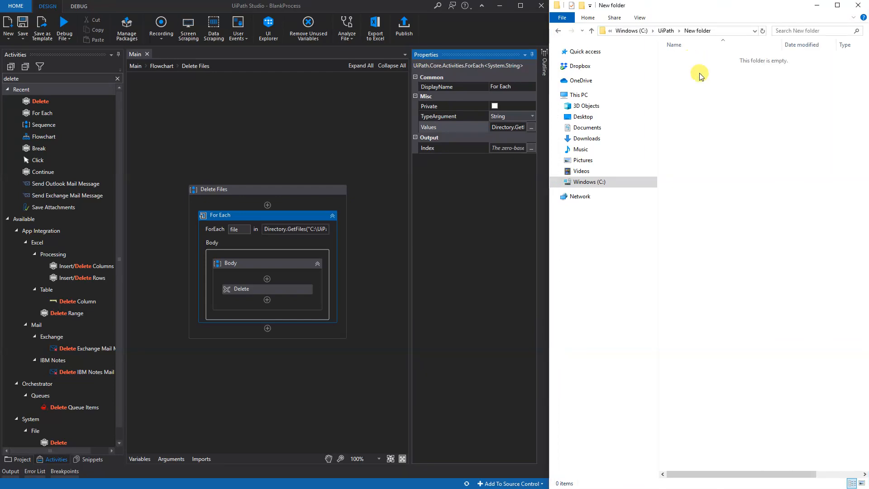
mouse_move(722, 100)
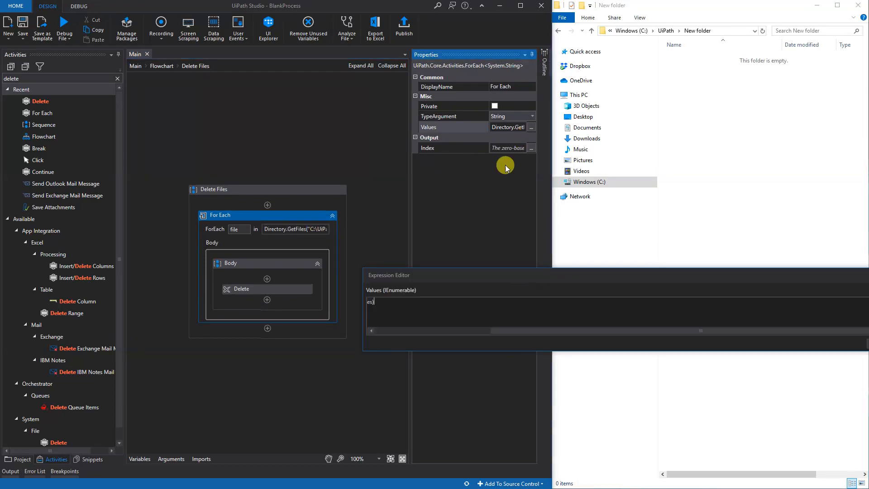
Replace AllDirectories in the GetFiles SearchOption argument, starting to enter TopDirectoryOnly.
text(Directory.GetFiles("C:\UiPath", "*.txt", SearchOption.AllDirectories))
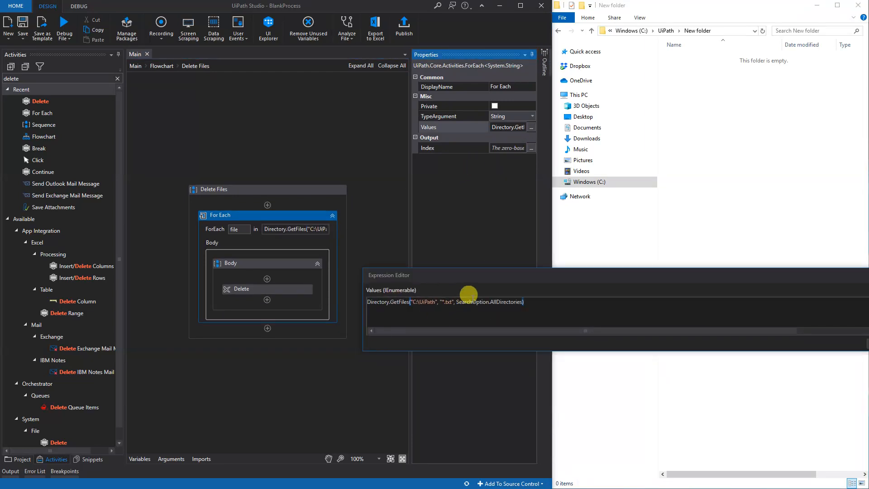
double_click(505, 302)
text(T)
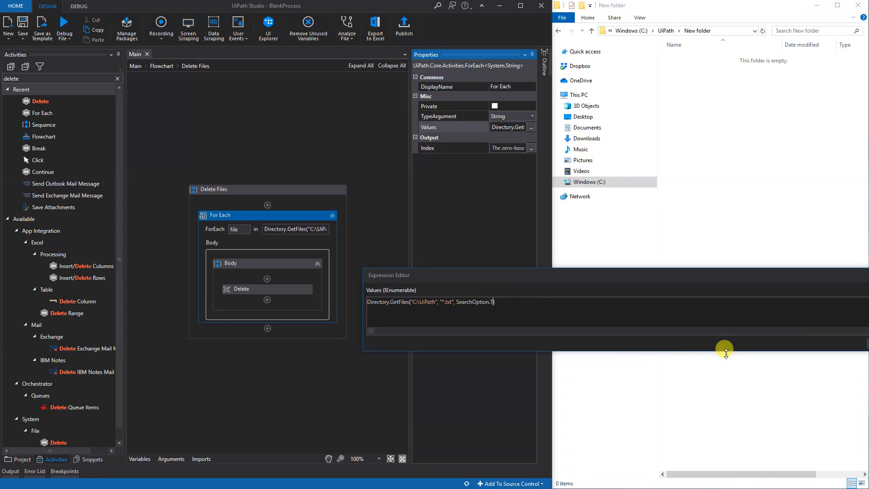
text(op)
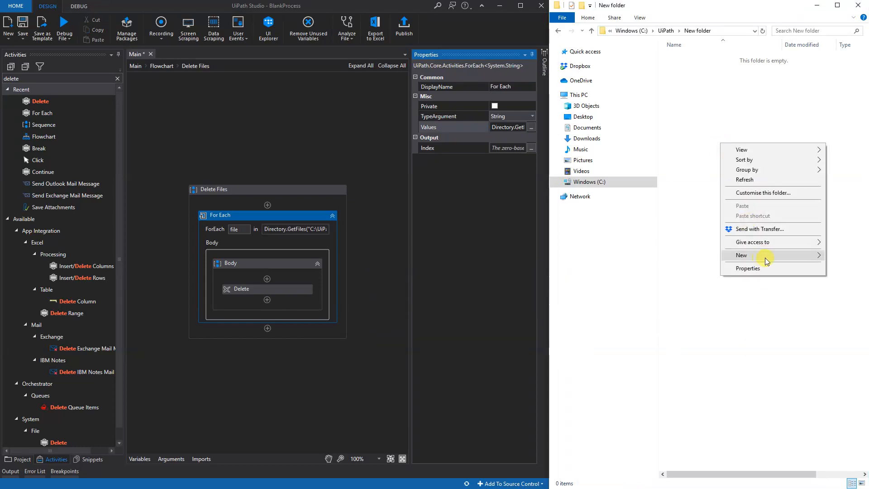
Add a new item in the UiPath folder via New, then reopen the New folder subfolder.
click(760, 255)
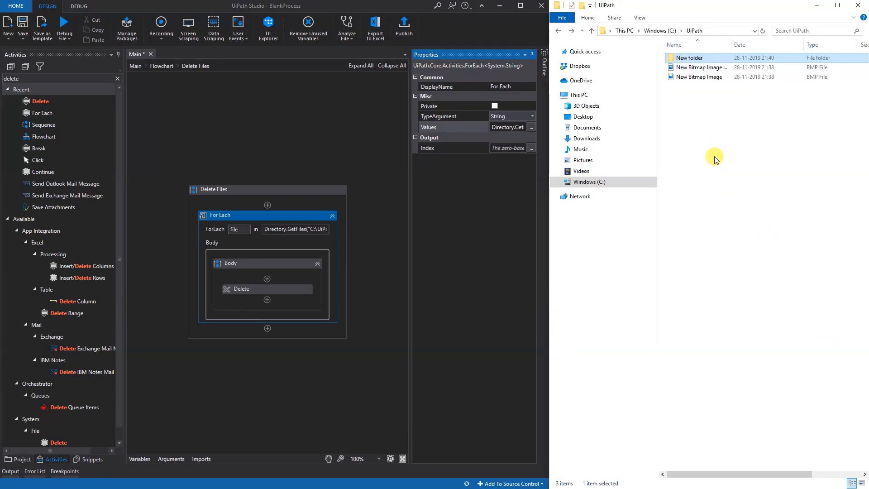
right_click(714, 158)
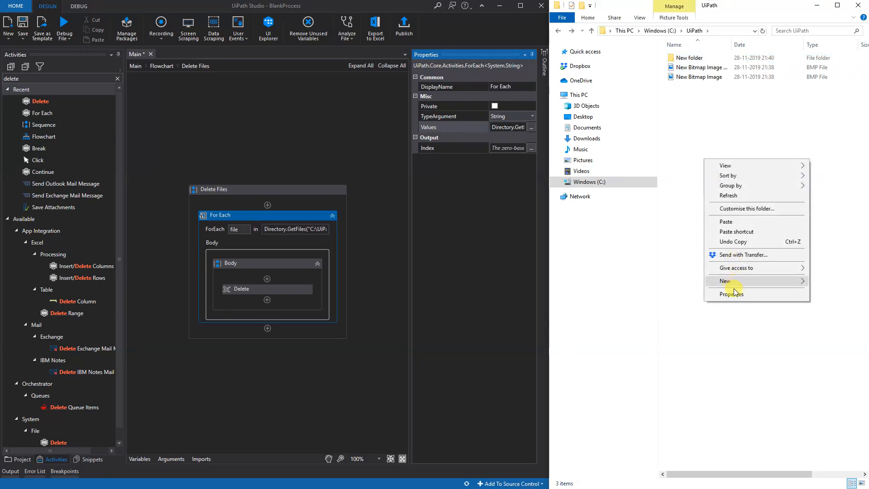
click(725, 280)
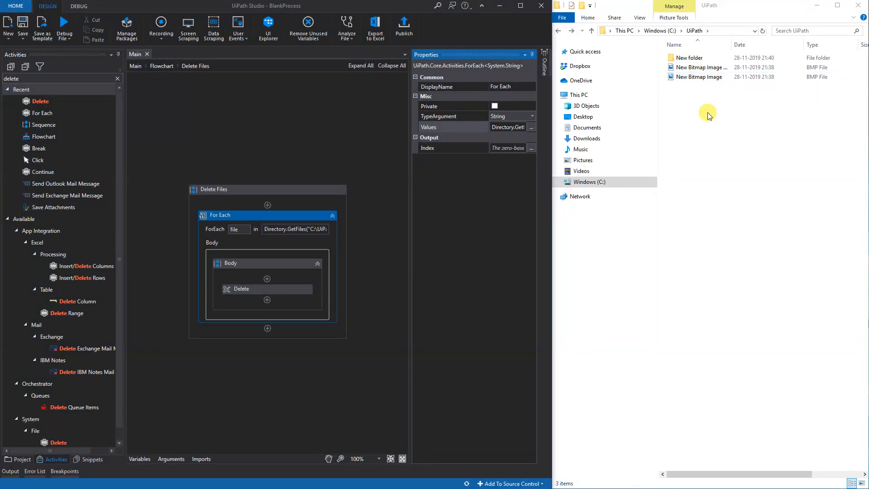
double_click(691, 58)
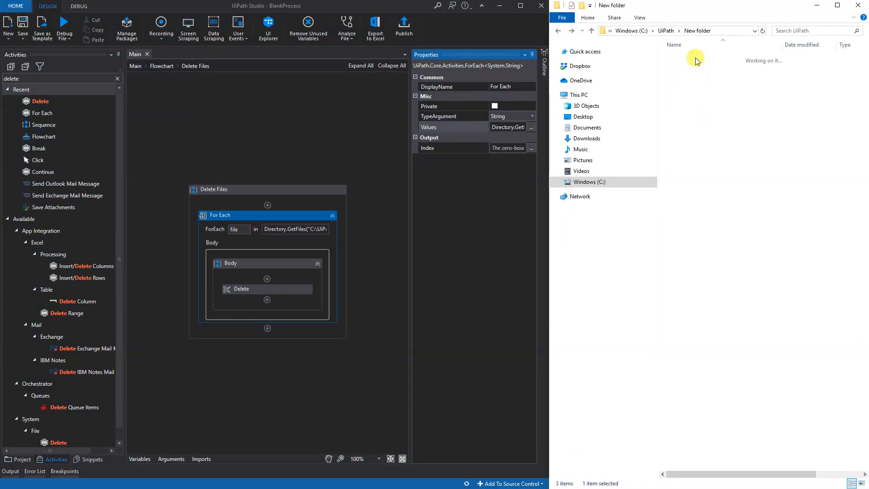